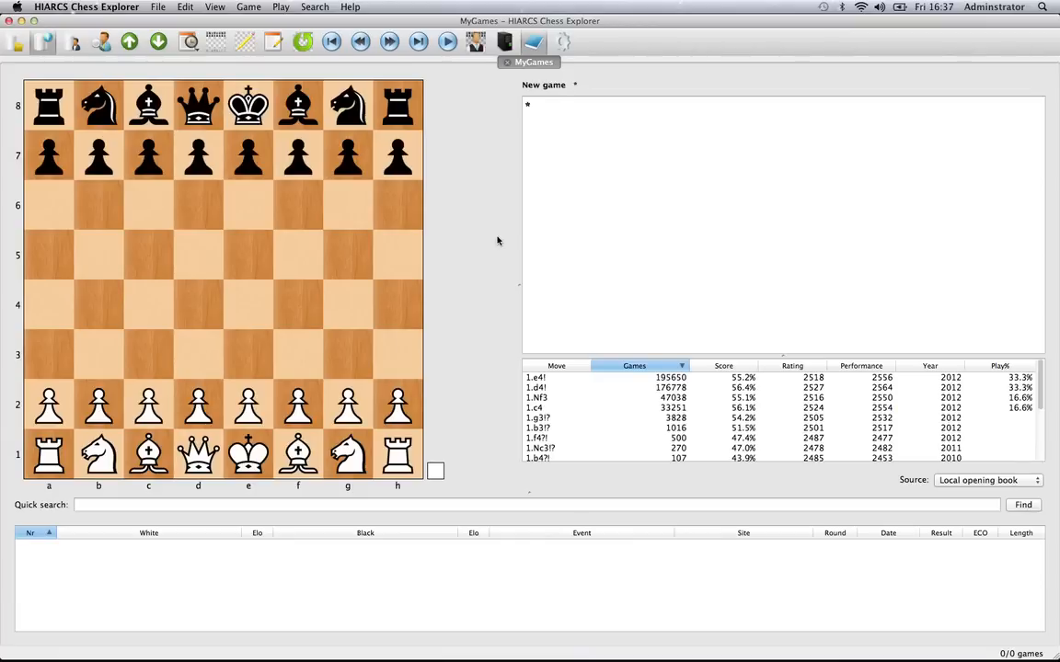
{"action": "mouse_move", "coordinate": [579, 206]}
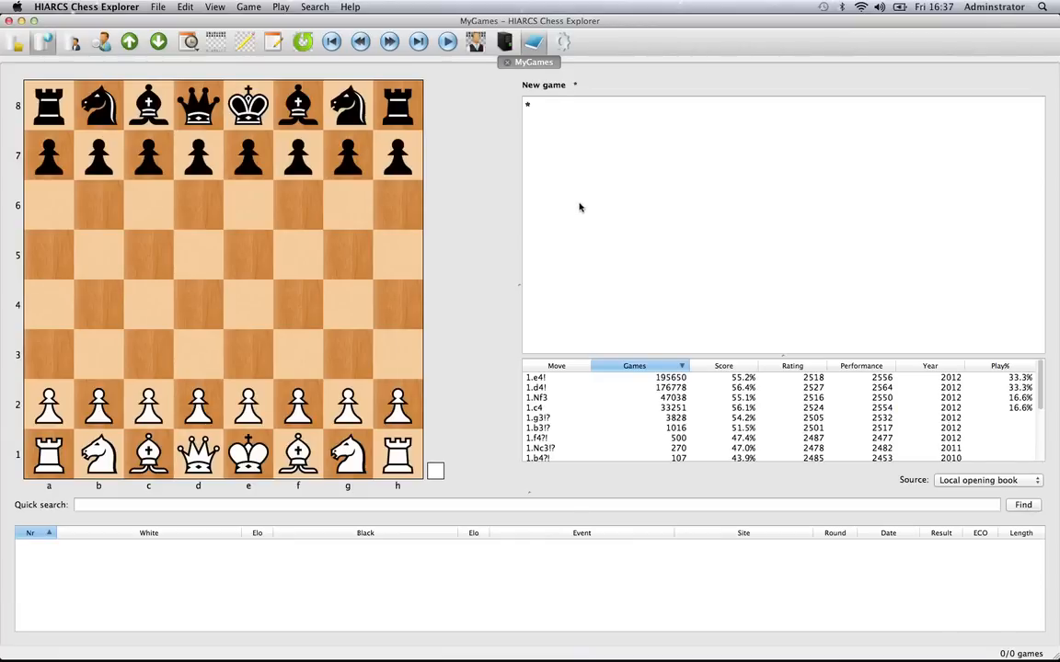
{"action": "mouse_move", "coordinate": [493, 651]}
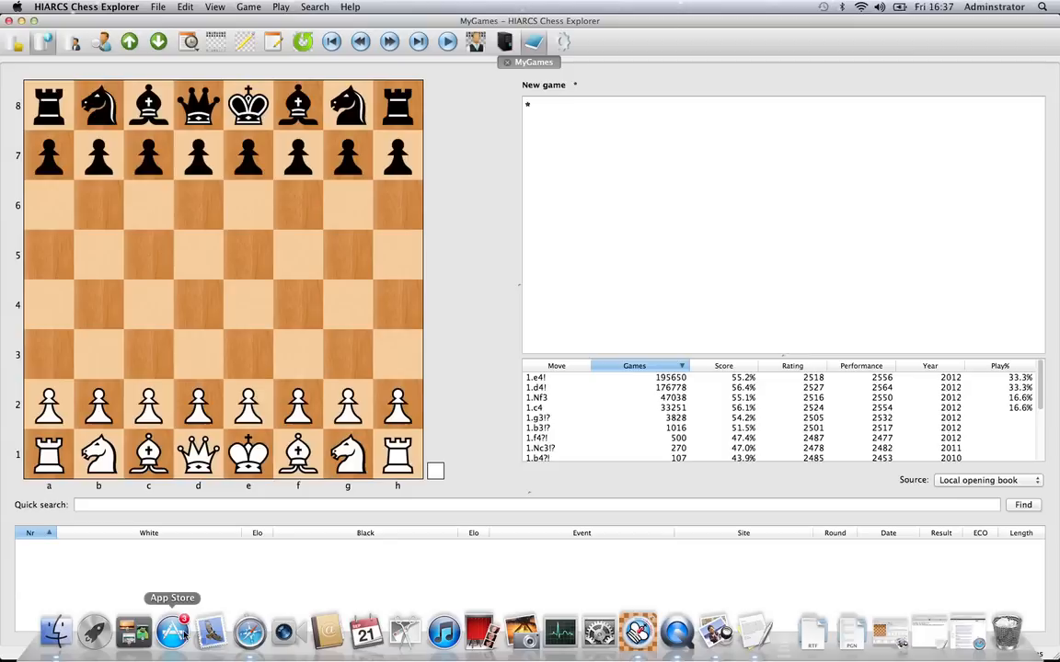
{"action": "mouse_move", "coordinate": [133, 632]}
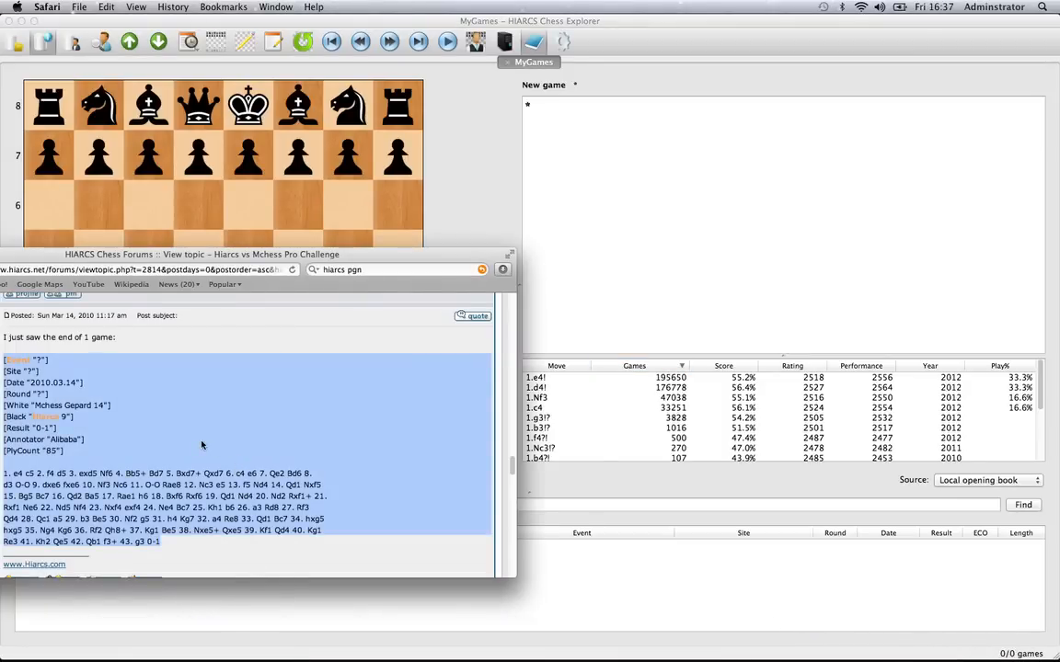
{"action": "mouse_move", "coordinate": [166, 465]}
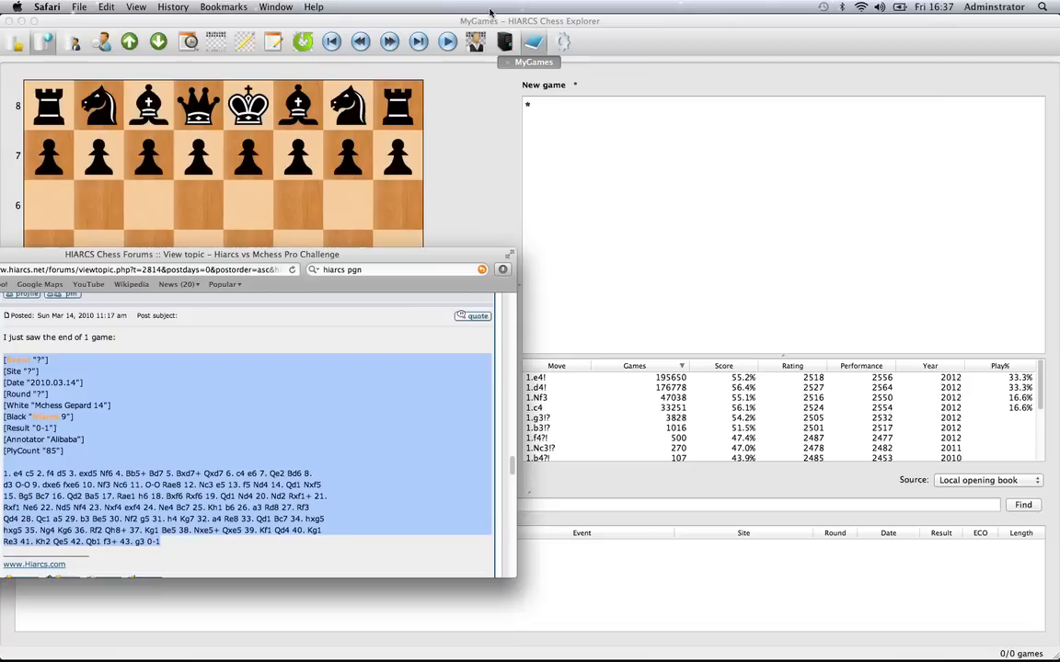
{"action": "mouse_move", "coordinate": [588, 166]}
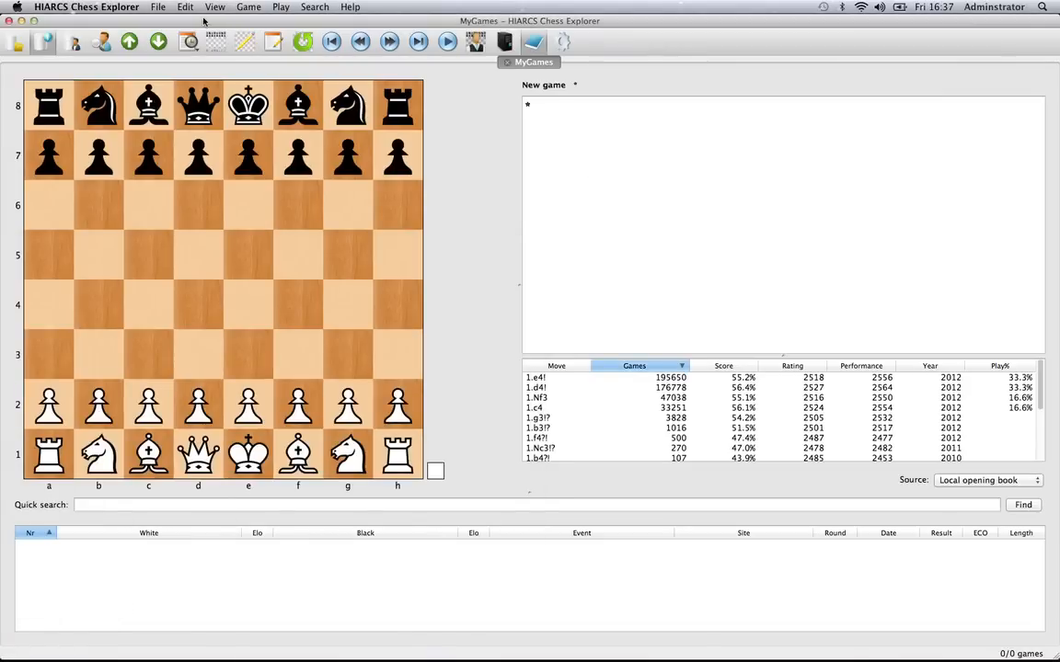
Paste the forum PGN game (Mchess Gepard 14 vs Hiarcs 9) from the clipboard via Edit > Paste > Game
{"action": "left_click", "coordinate": [184, 7]}
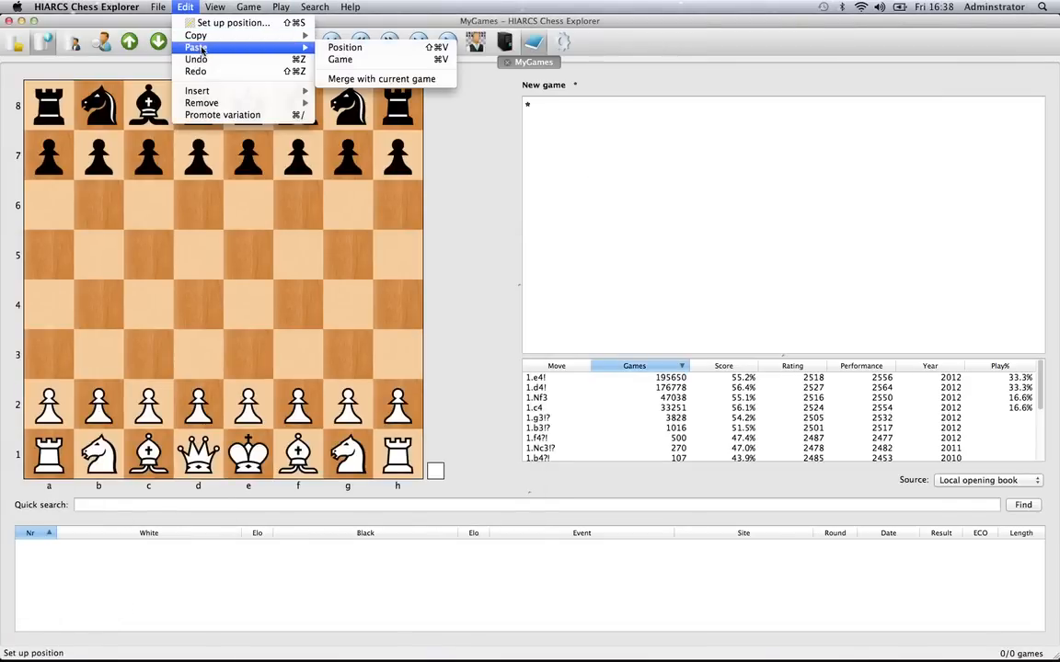
{"action": "mouse_move", "coordinate": [338, 59]}
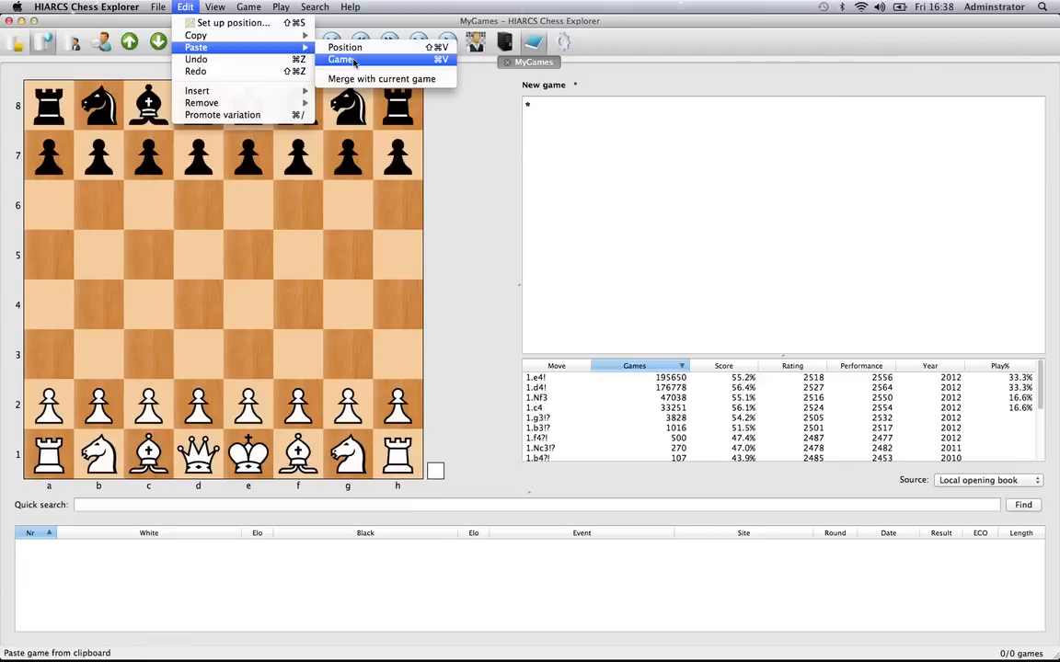
{"action": "left_click", "coordinate": [342, 59]}
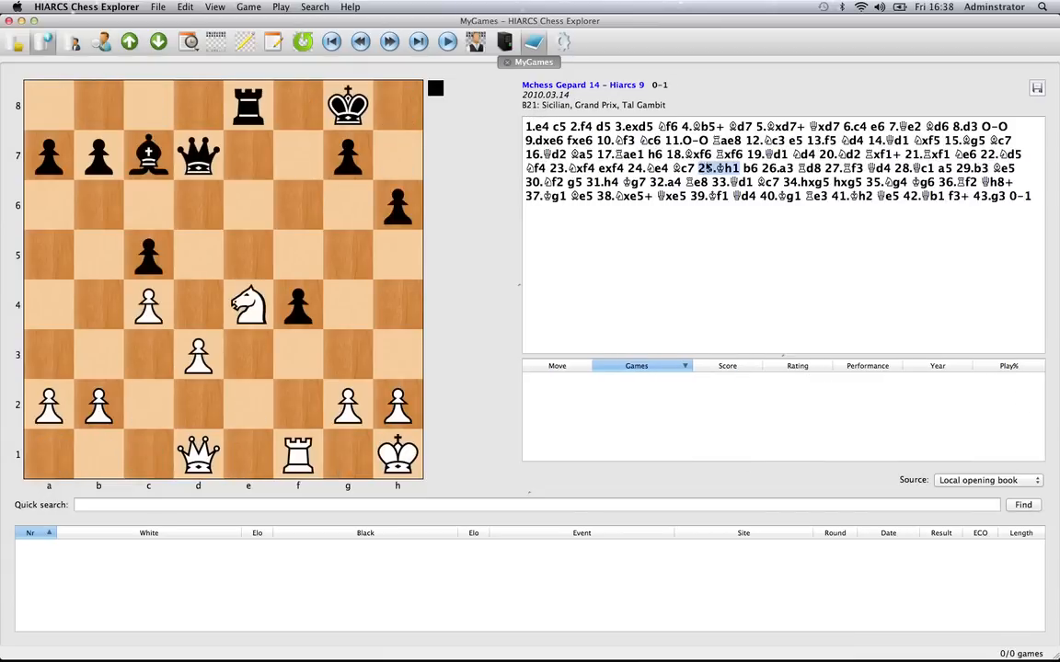
Step the board through 26.a3 and 27.Rf3, then settle on the position after 19.Qd1
{"action": "left_click", "coordinate": [776, 169]}
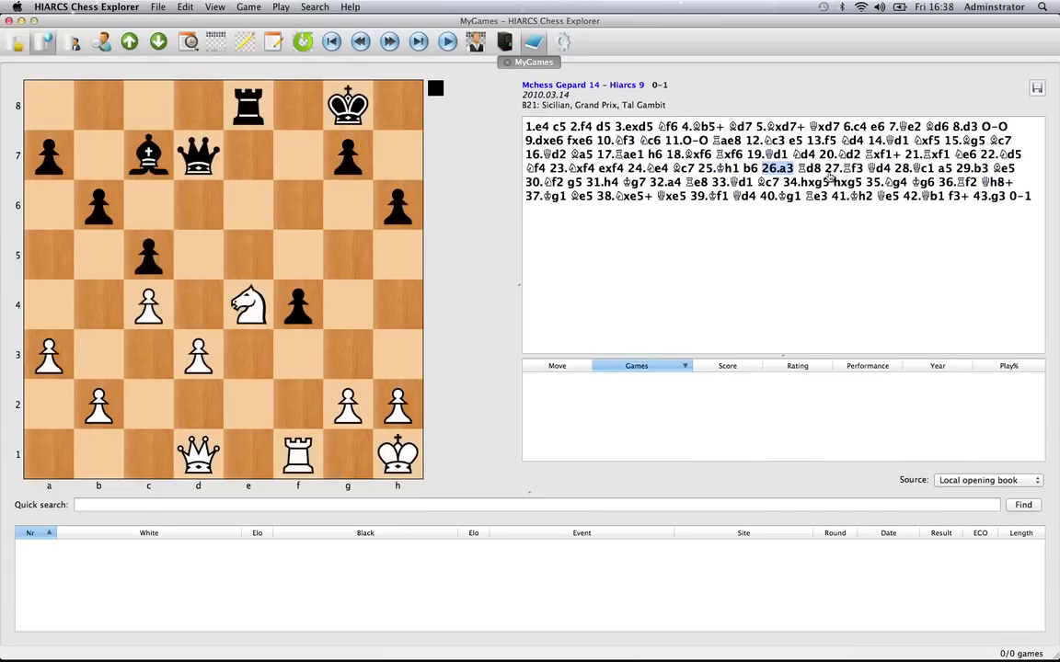
{"action": "left_click", "coordinate": [843, 169]}
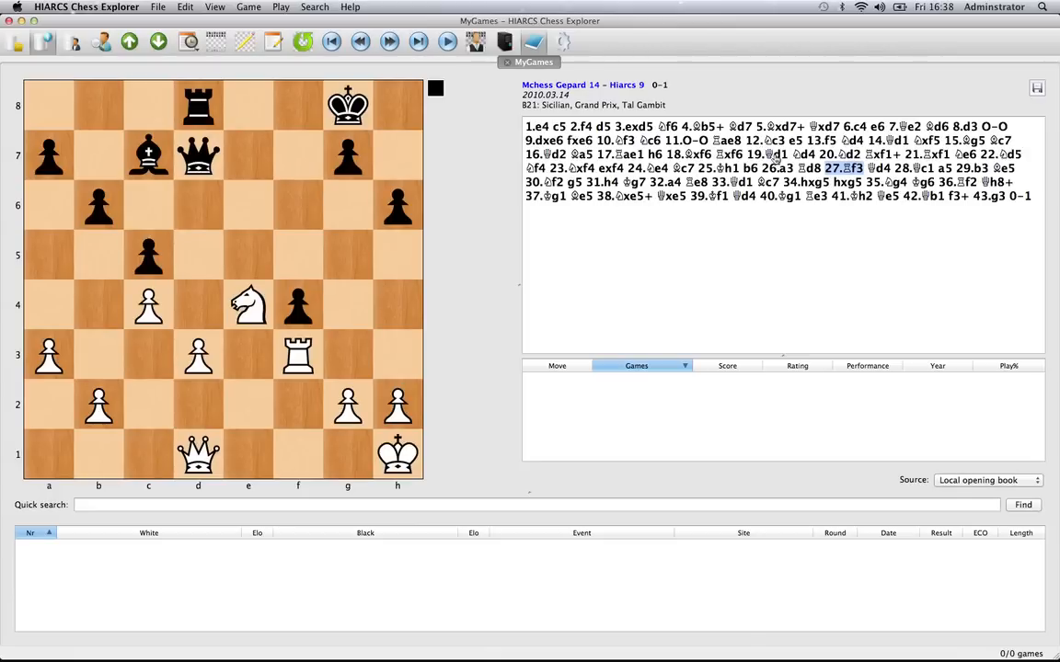
{"action": "left_click", "coordinate": [769, 154]}
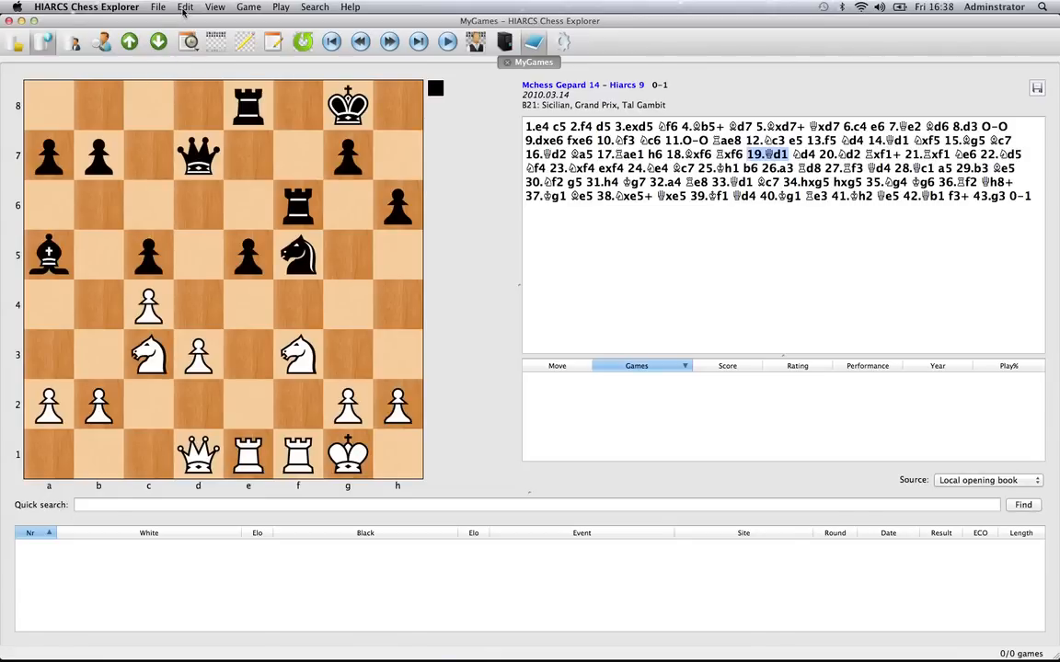
Copy the board position after 19.Qd1 and start a new database
{"action": "left_click", "coordinate": [184, 8]}
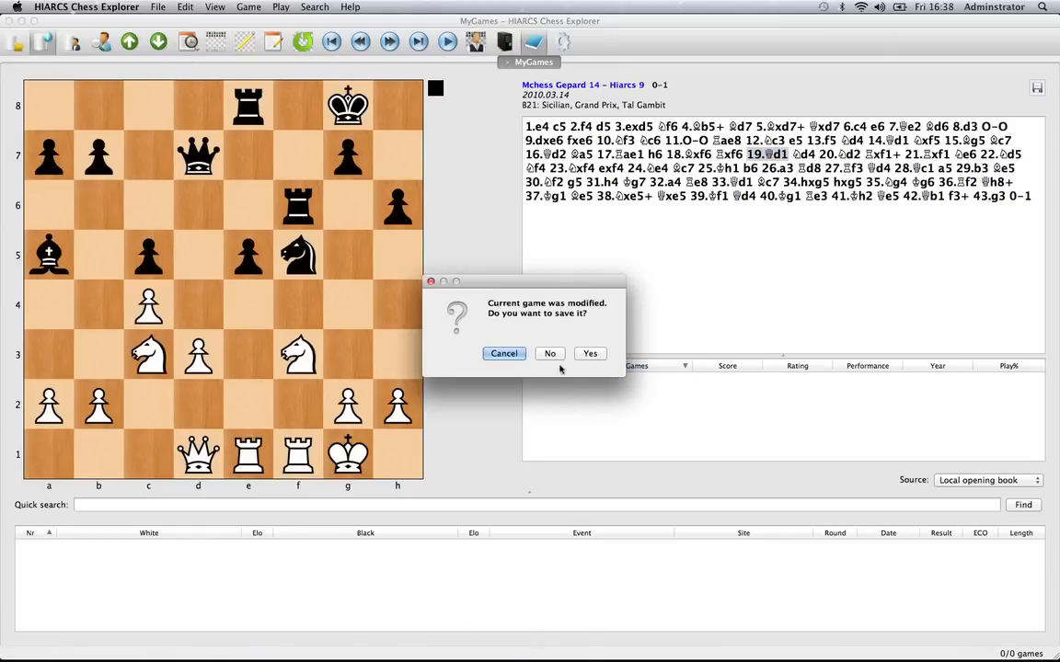
Decline saving the modified game so an empty new database opens, ready for the pasted position
{"action": "left_click", "coordinate": [549, 354]}
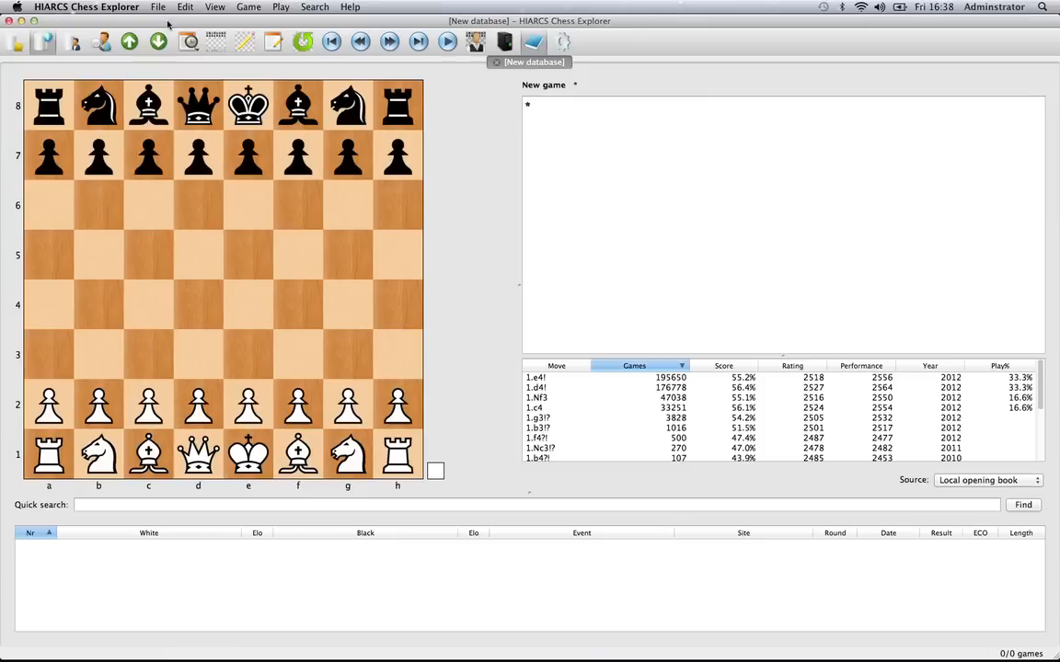
{"action": "left_click", "coordinate": [184, 7]}
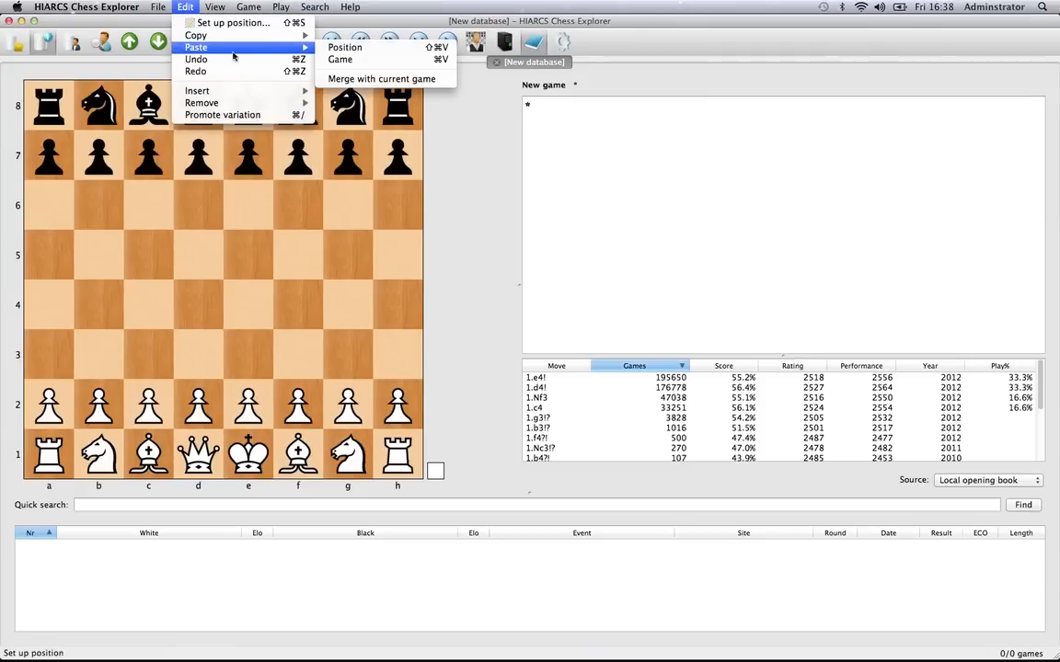